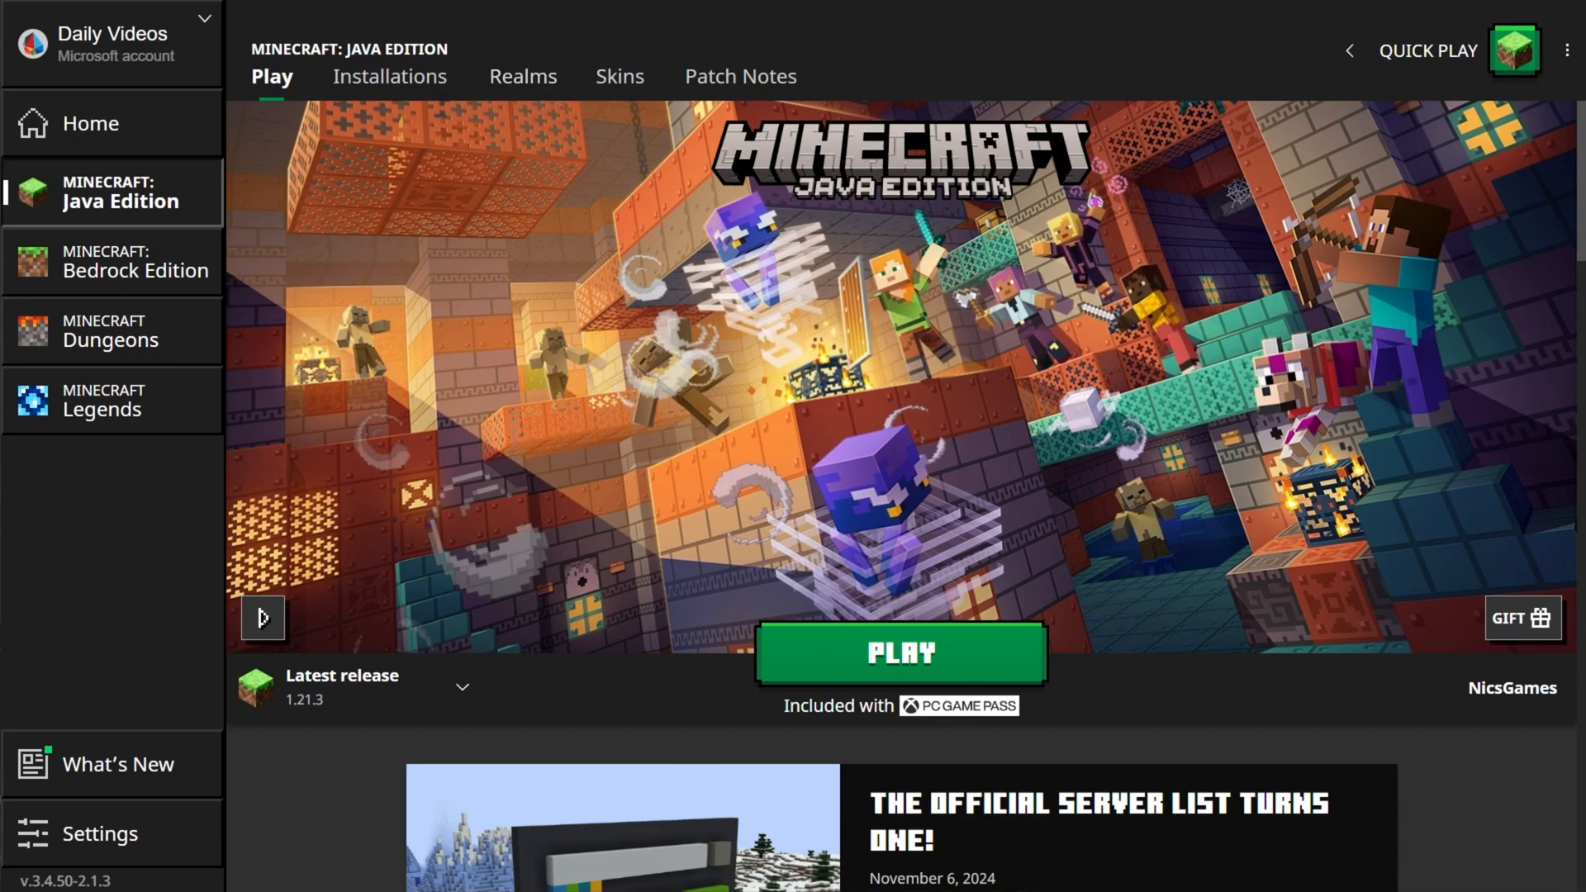
mouse_move(451, 201)
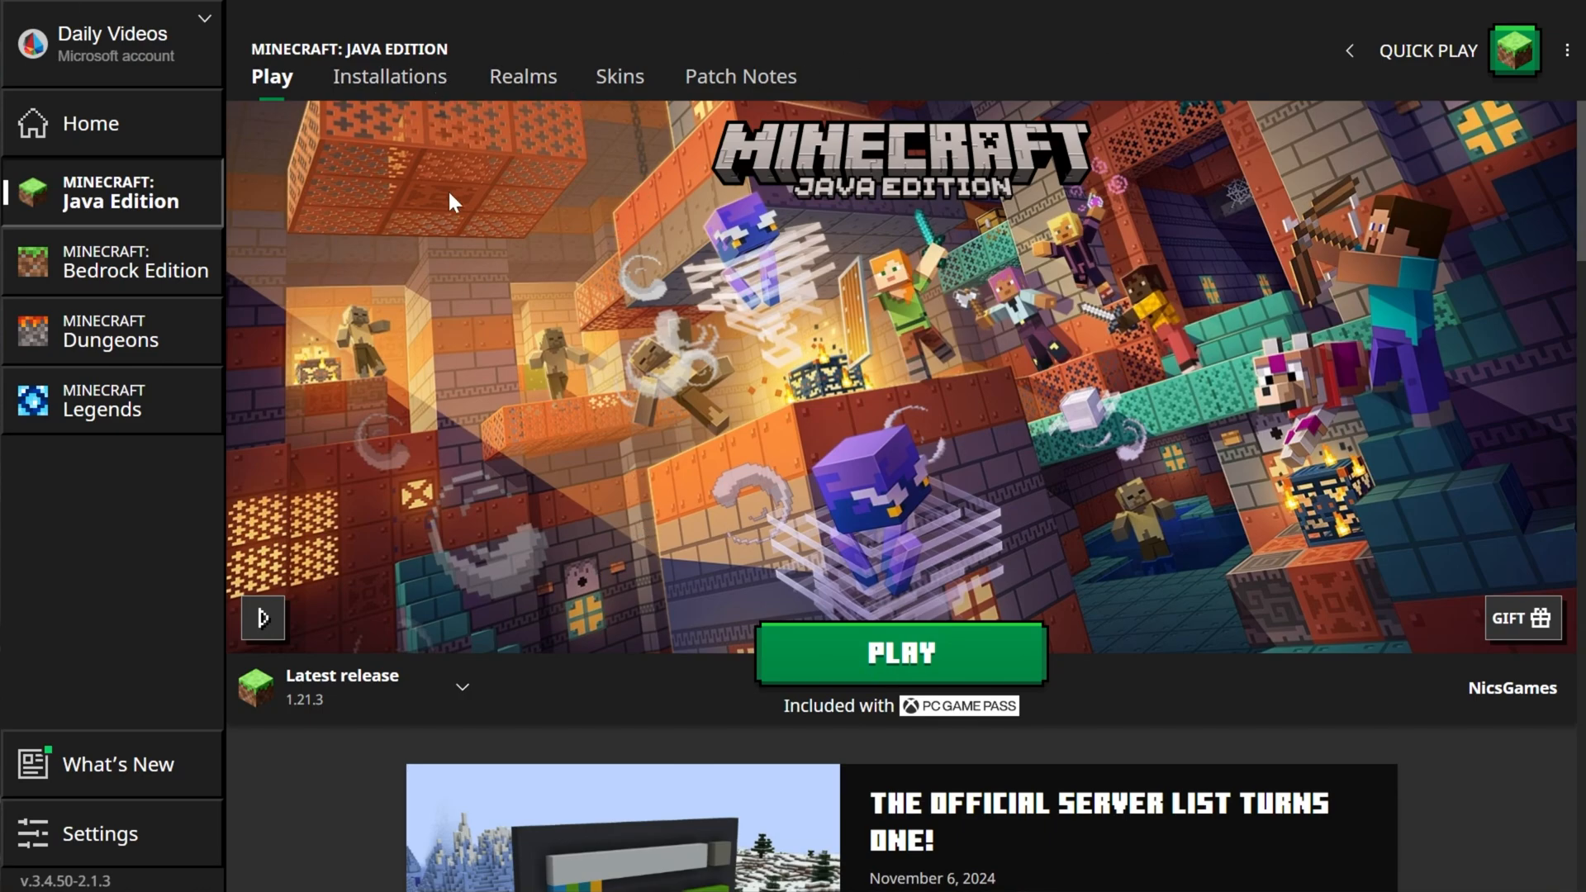
mouse_move(390, 76)
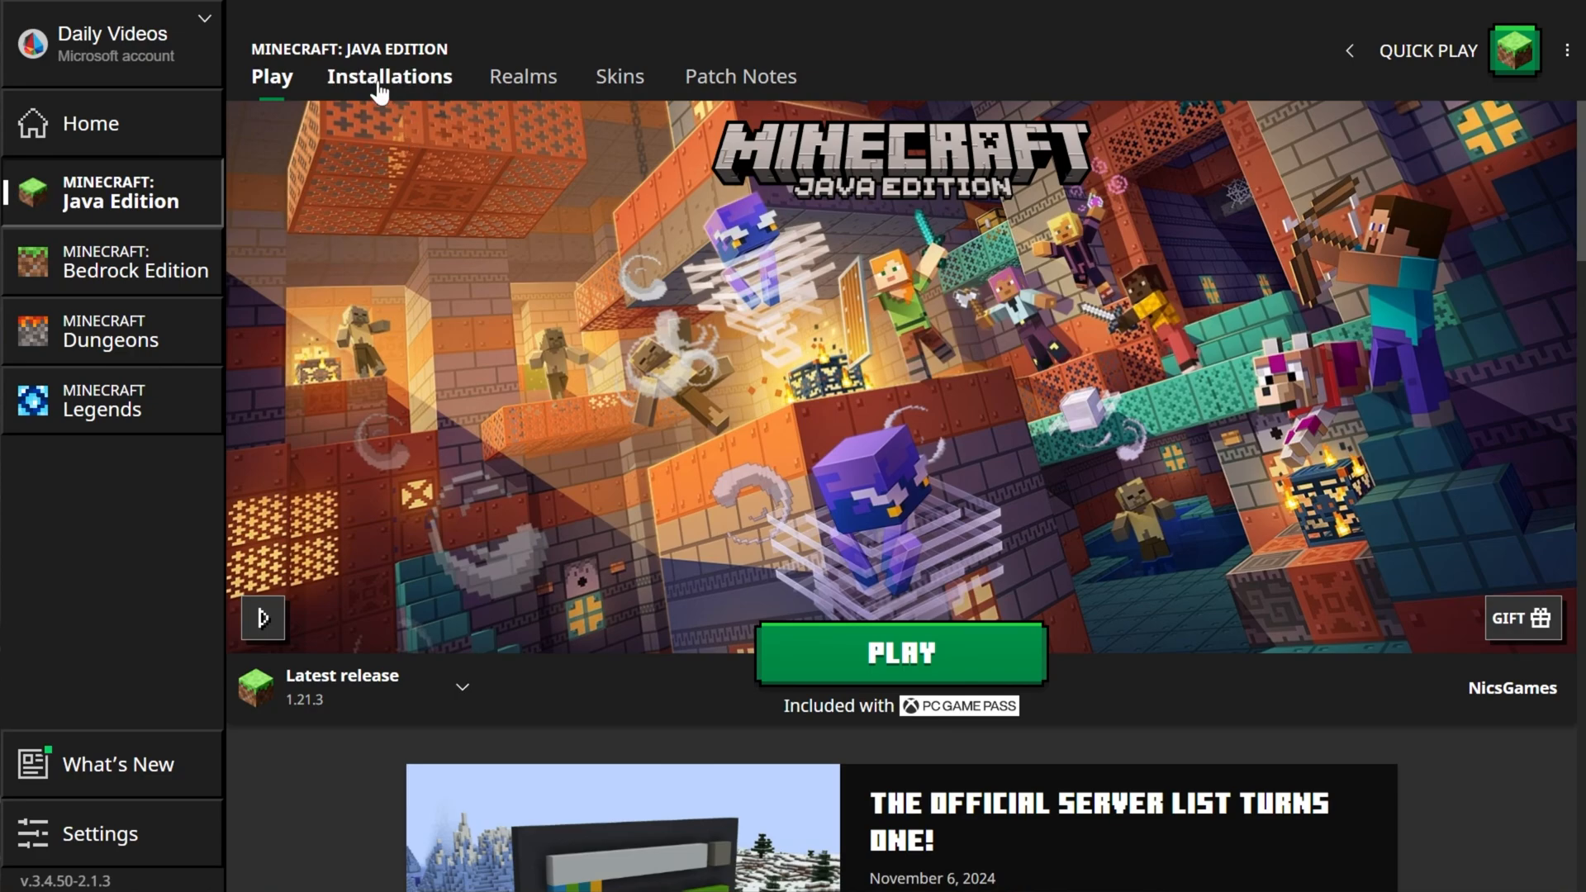
- Show the Java Edition installations list (Latest release, Latest snapshot, Shorts)
click(390, 76)
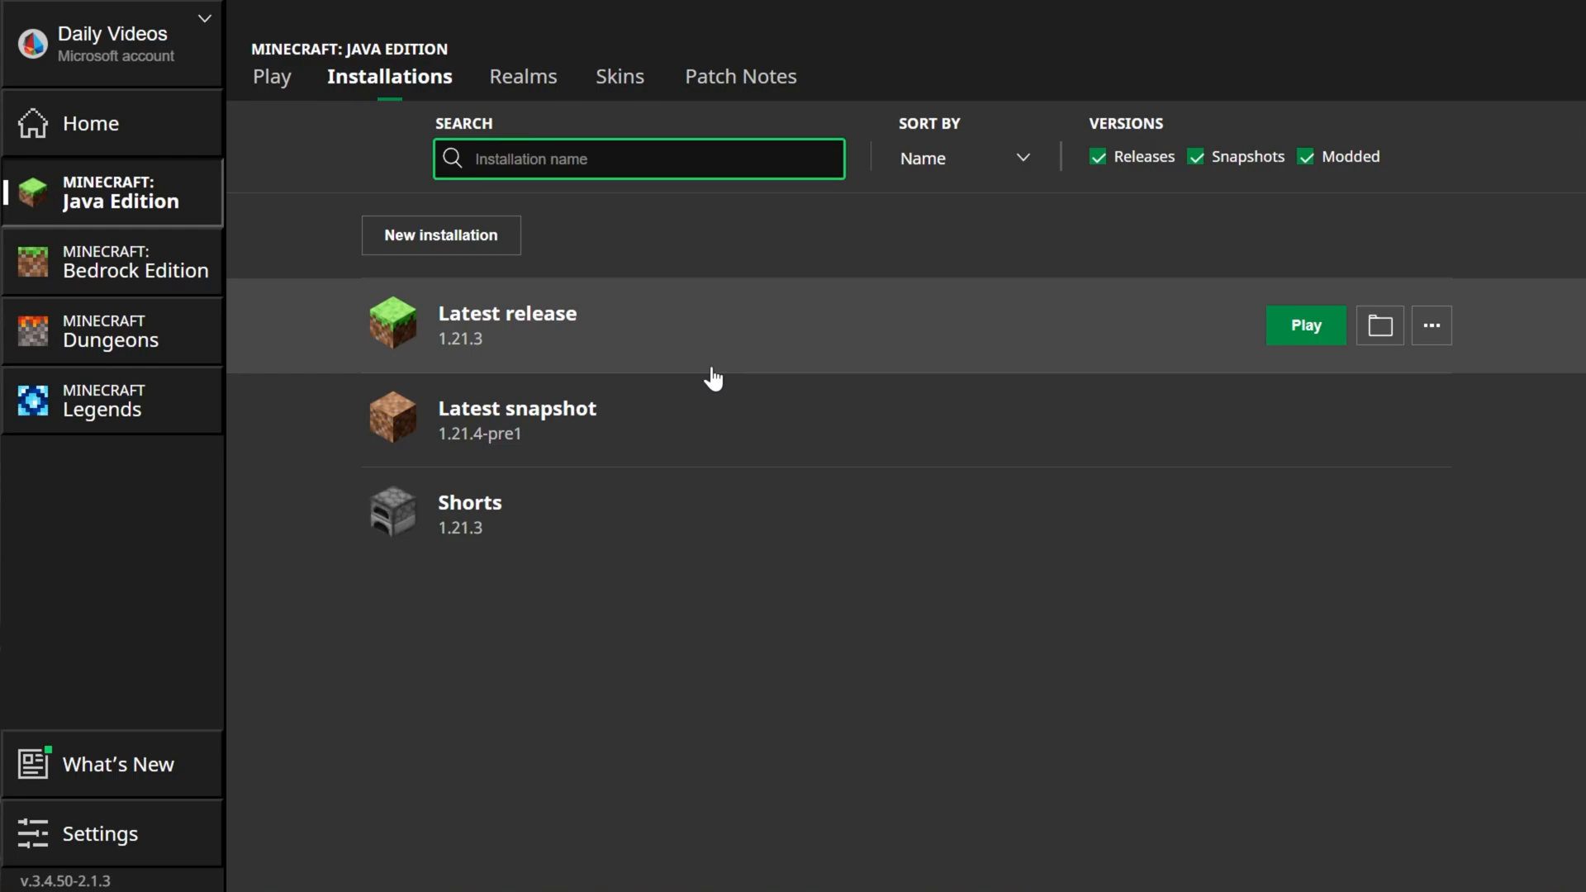
mouse_move(634, 336)
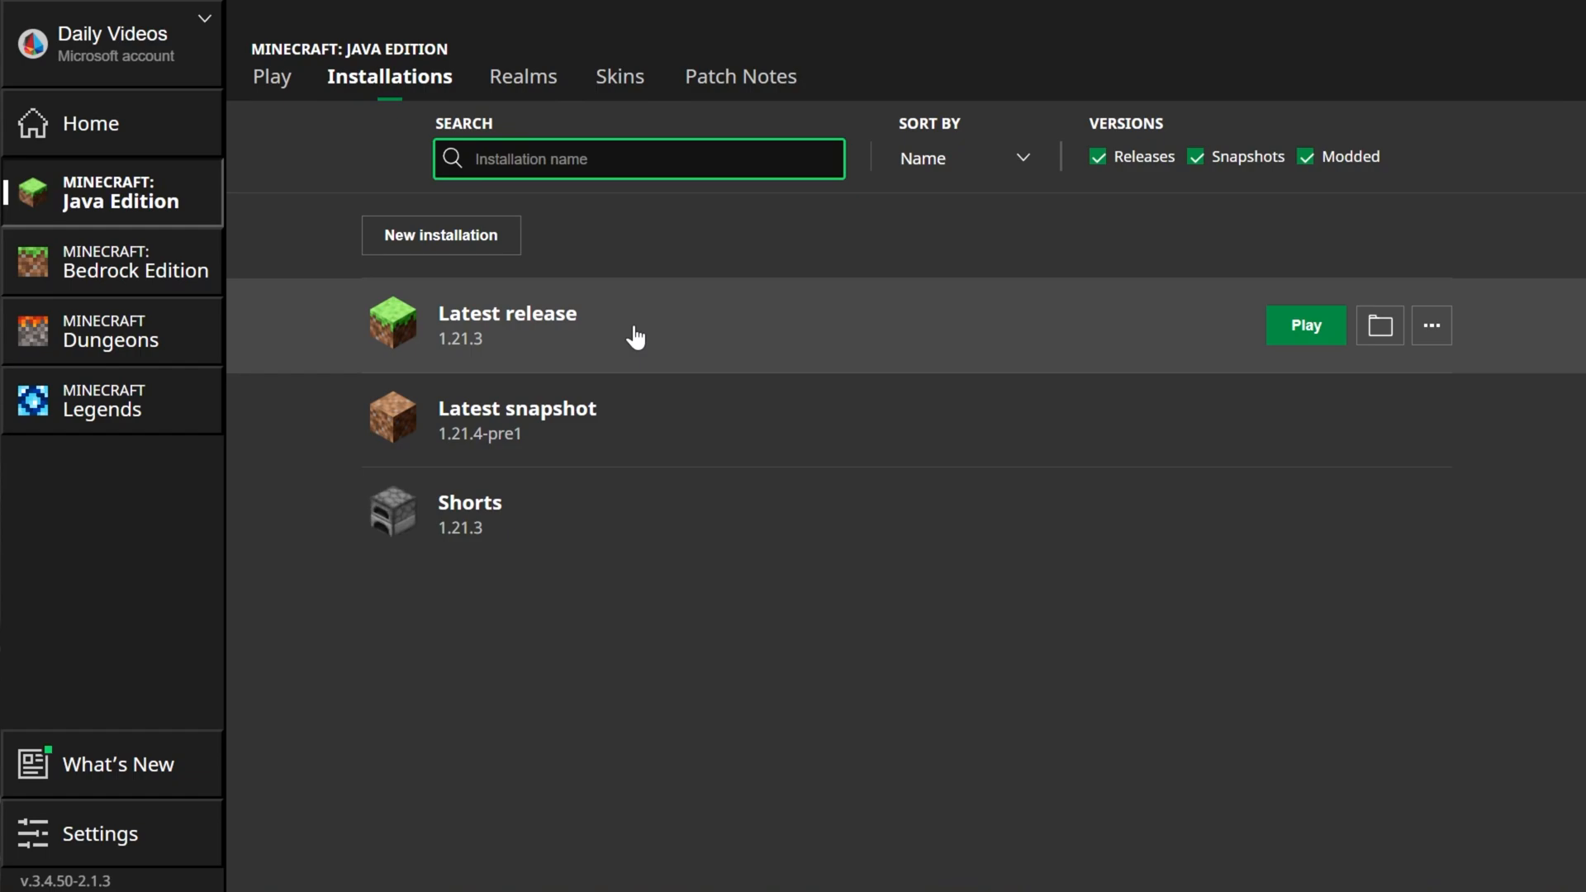
- Edit the Latest release installation and expand its preset resolution list
click(1430, 326)
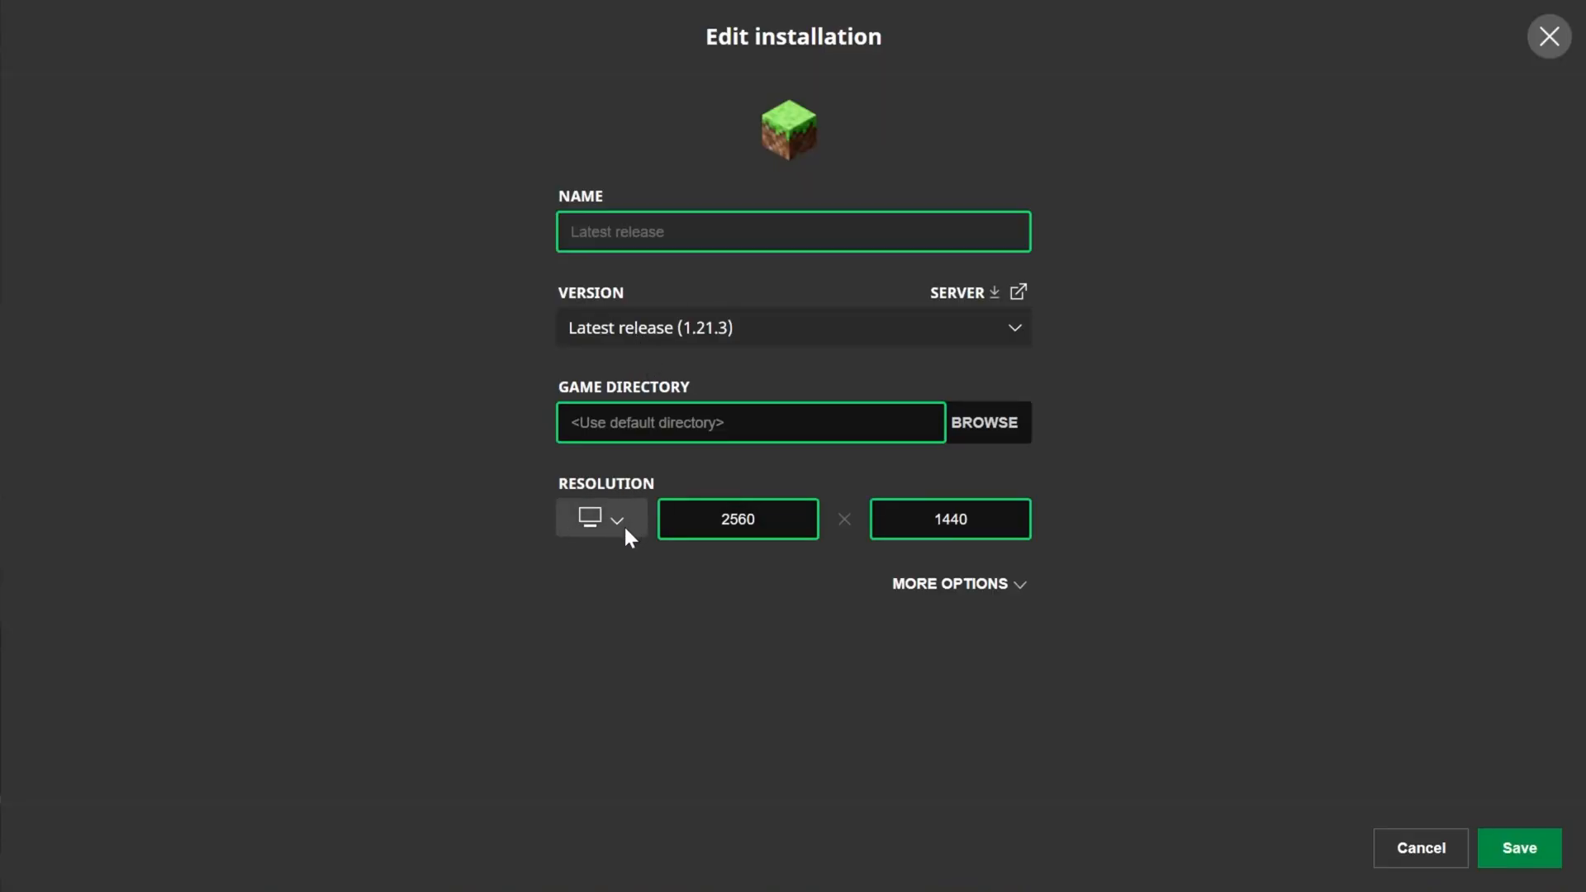
click(601, 519)
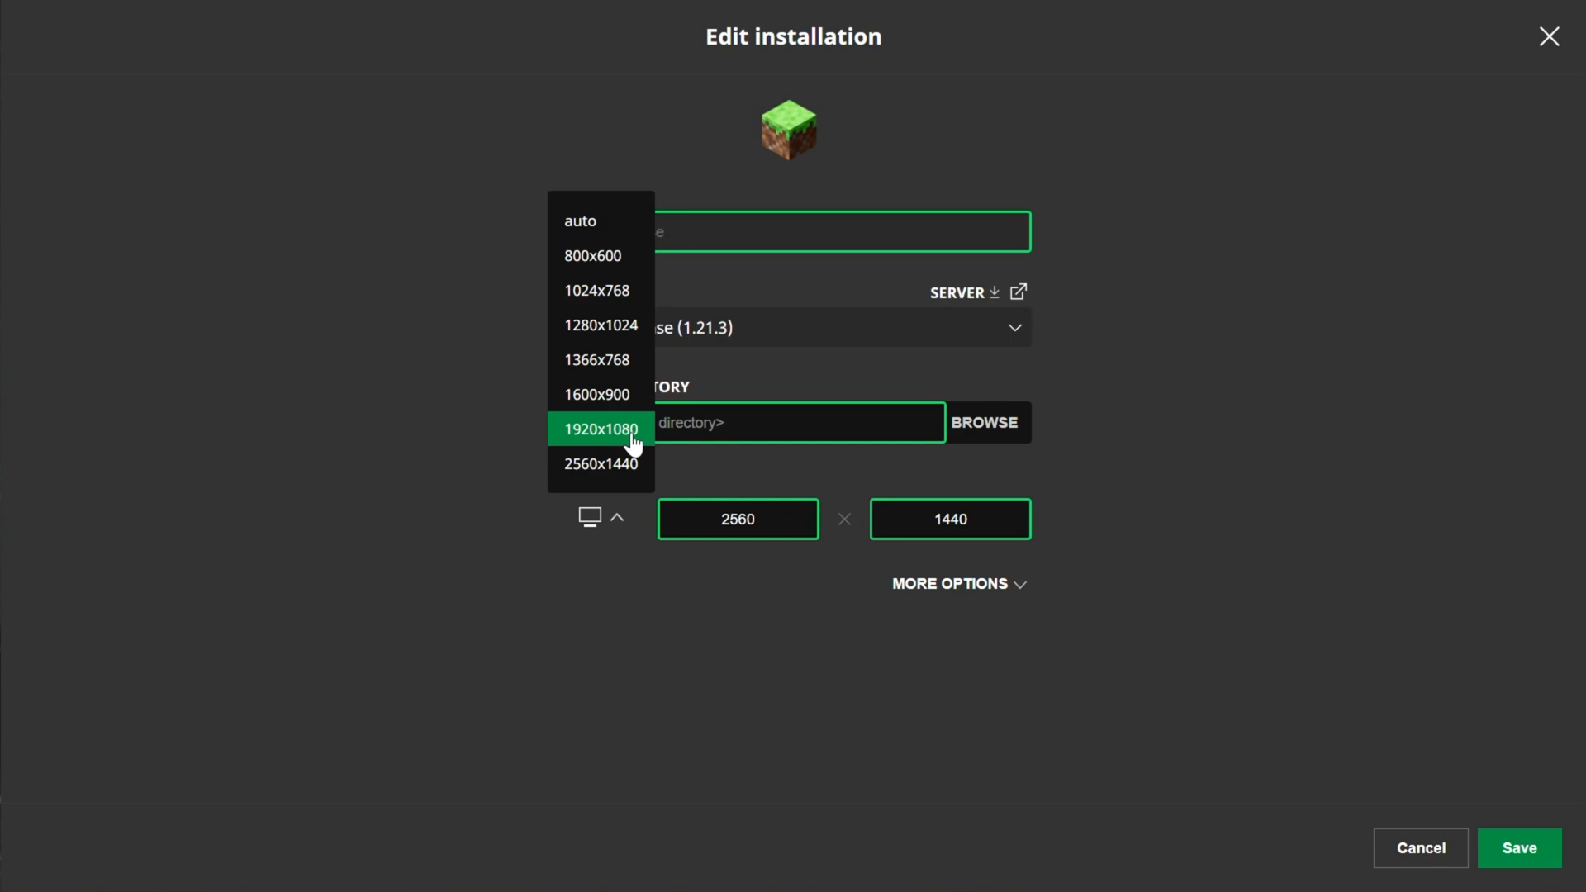
mouse_move(658, 440)
text(Shorts)
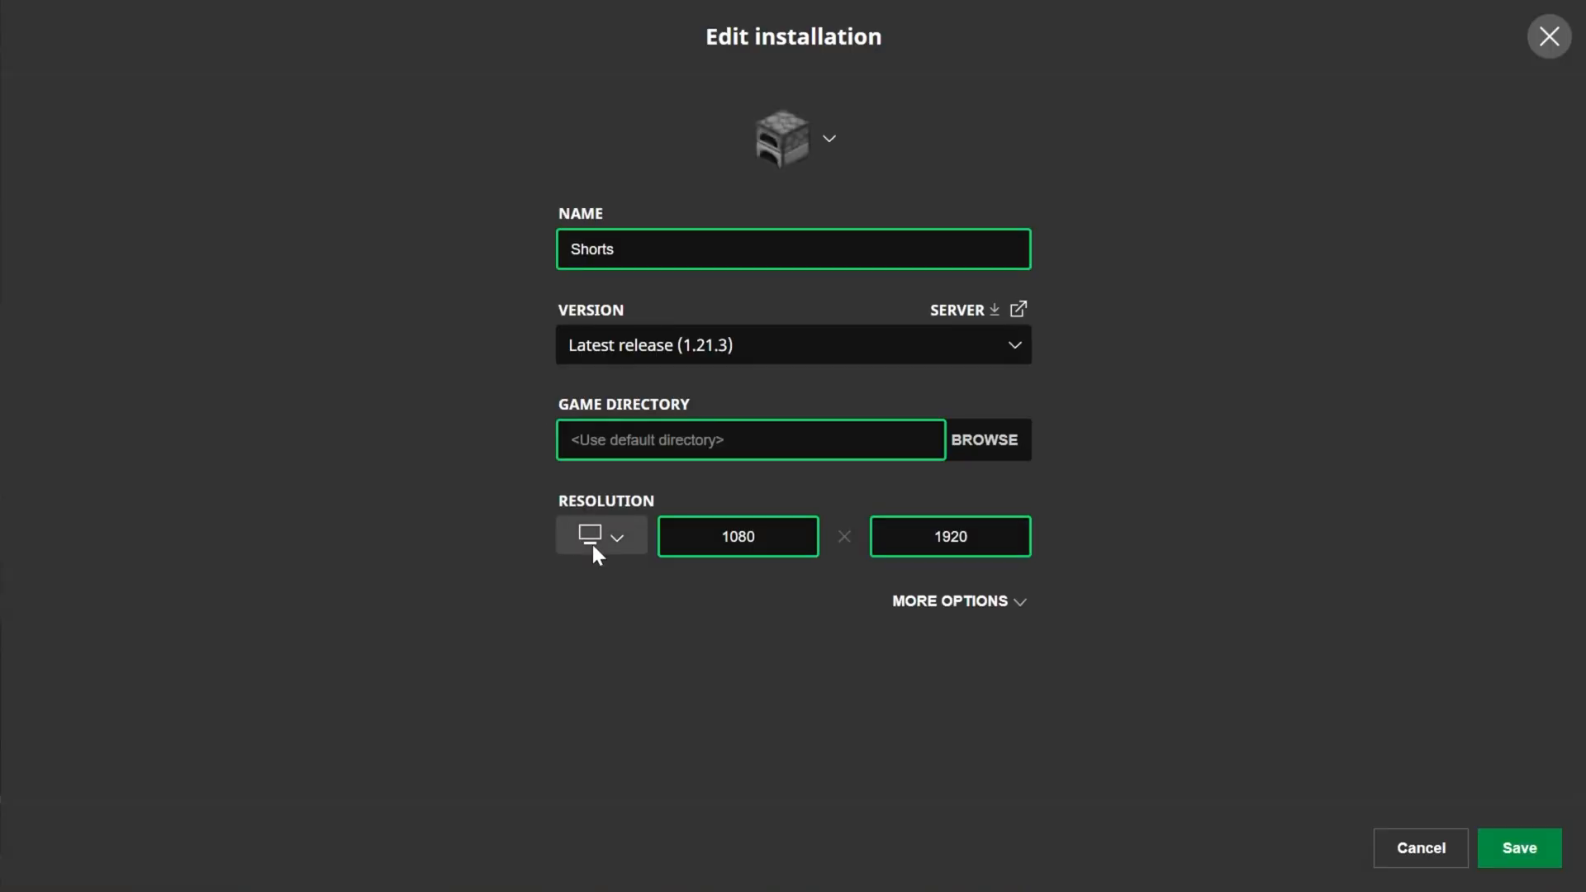
mouse_move(1162, 545)
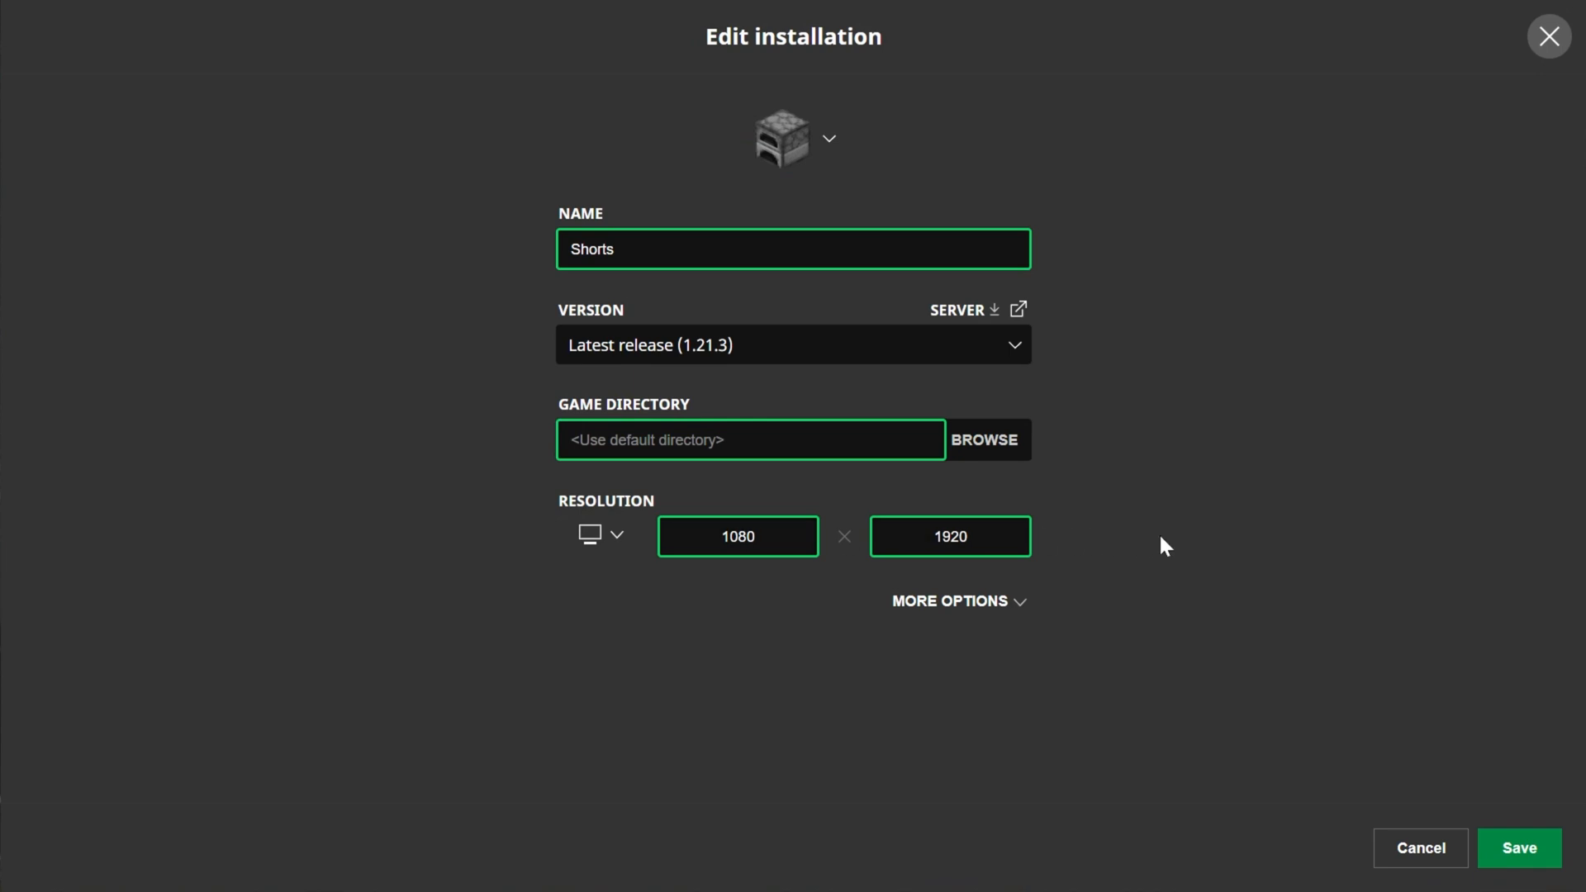
- Save Shorts at 1080 x 1920, then leave Latest release unchanged via Cancel
click(1518, 847)
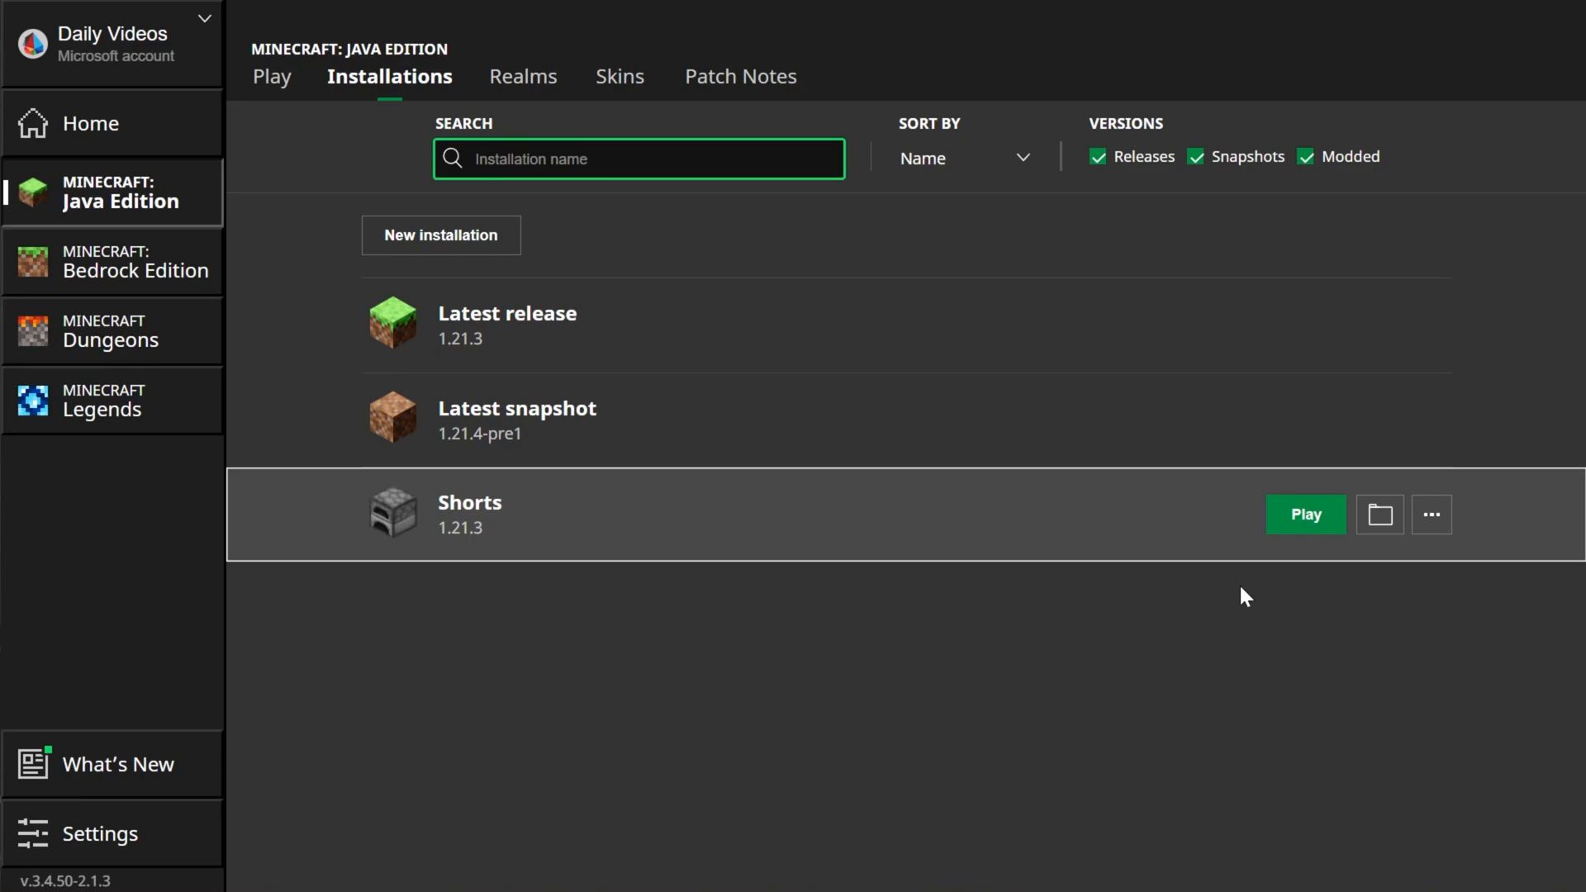
mouse_move(677, 603)
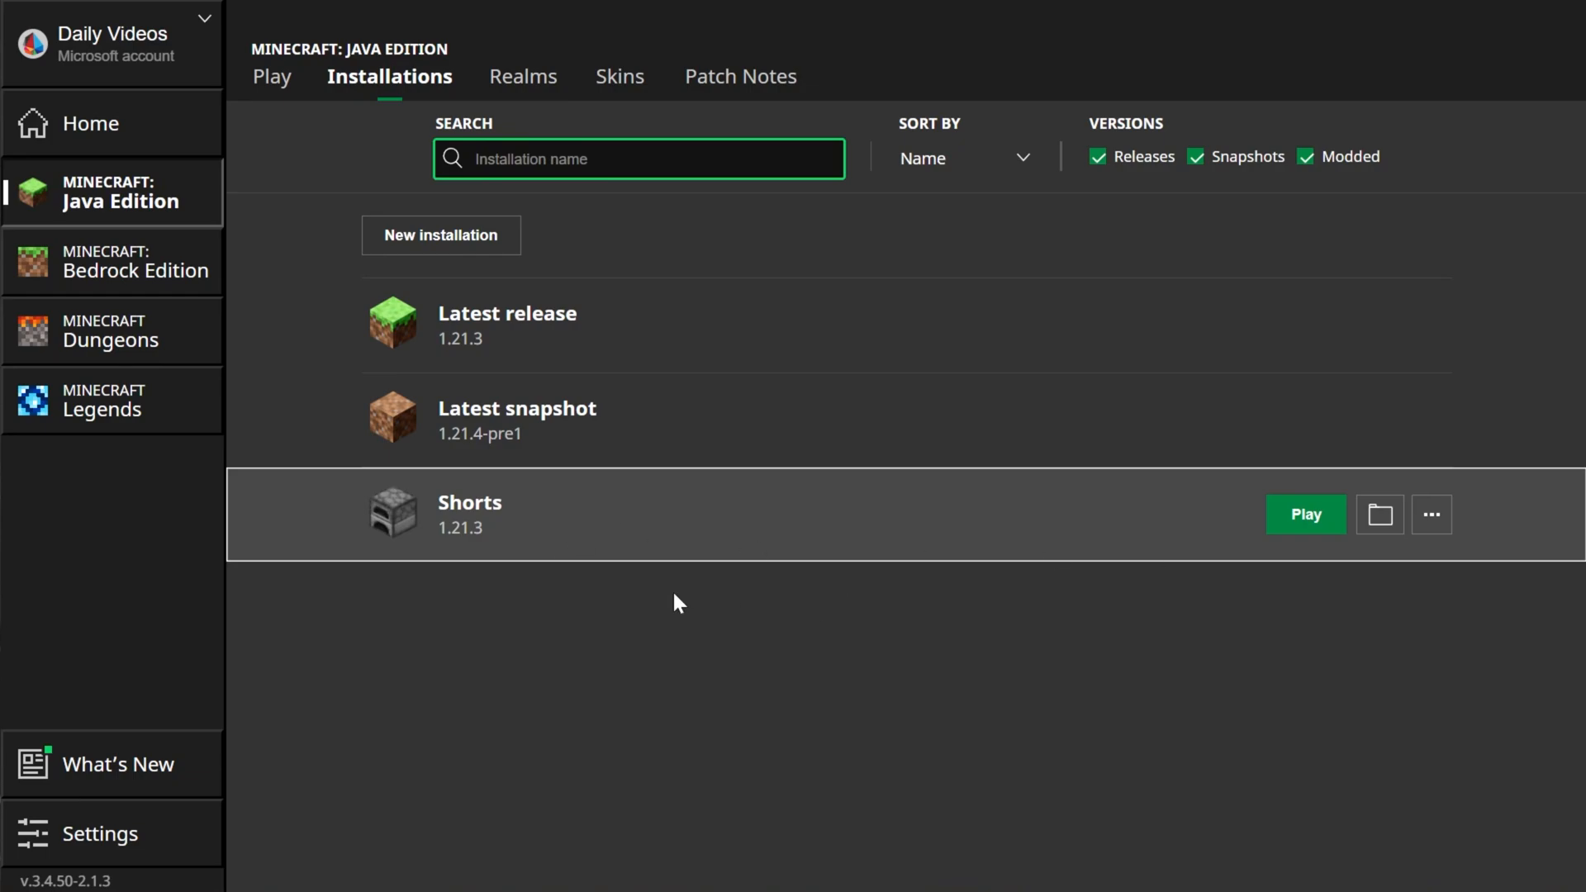
mouse_move(740, 634)
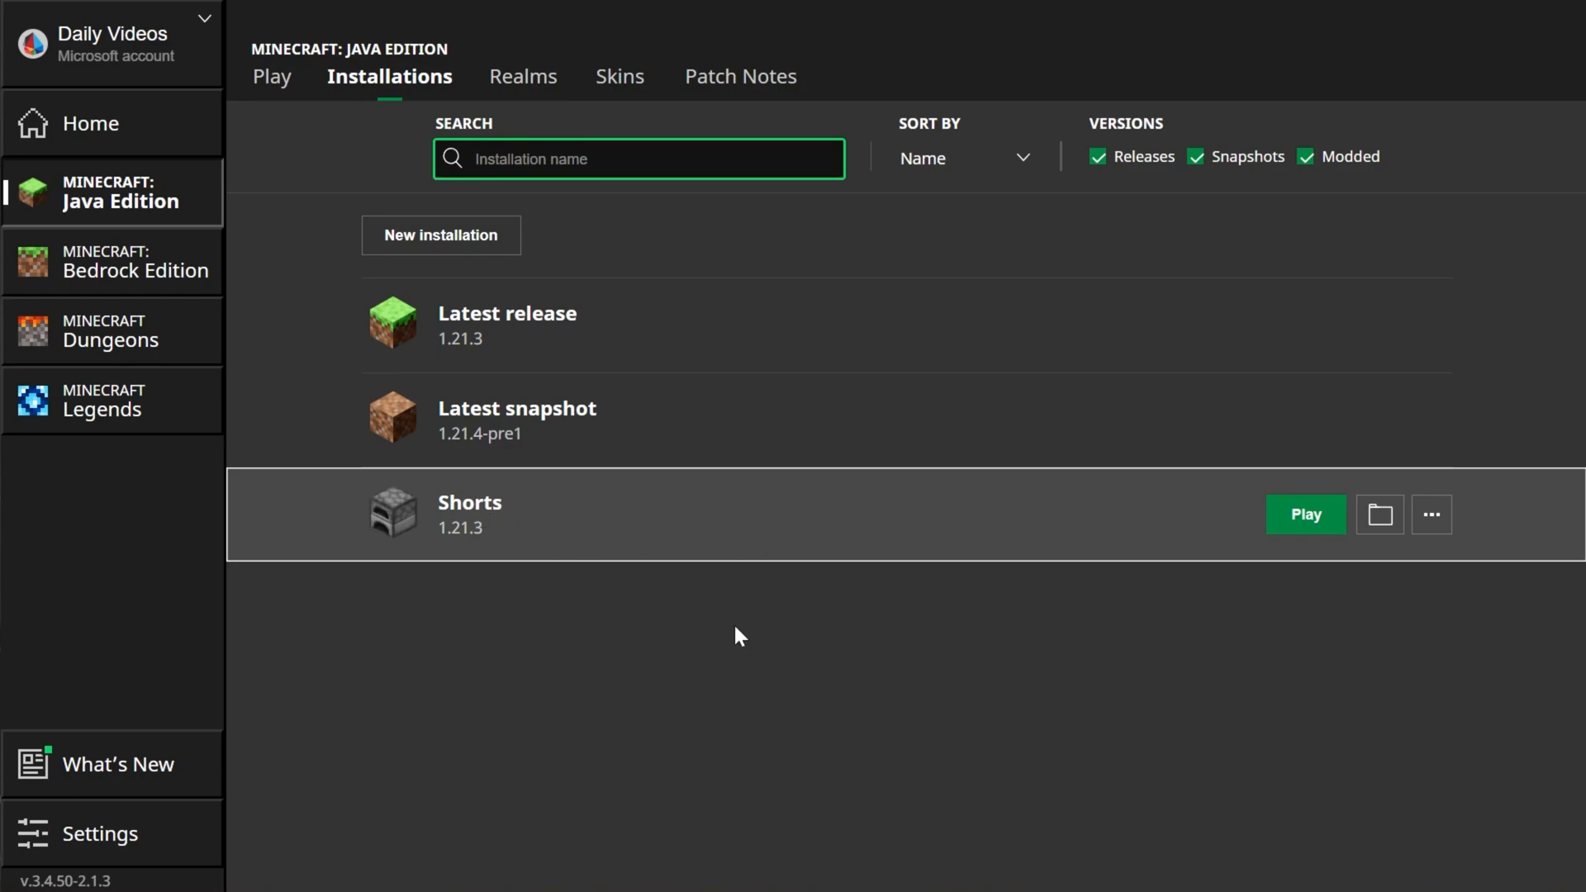
mouse_move(611, 326)
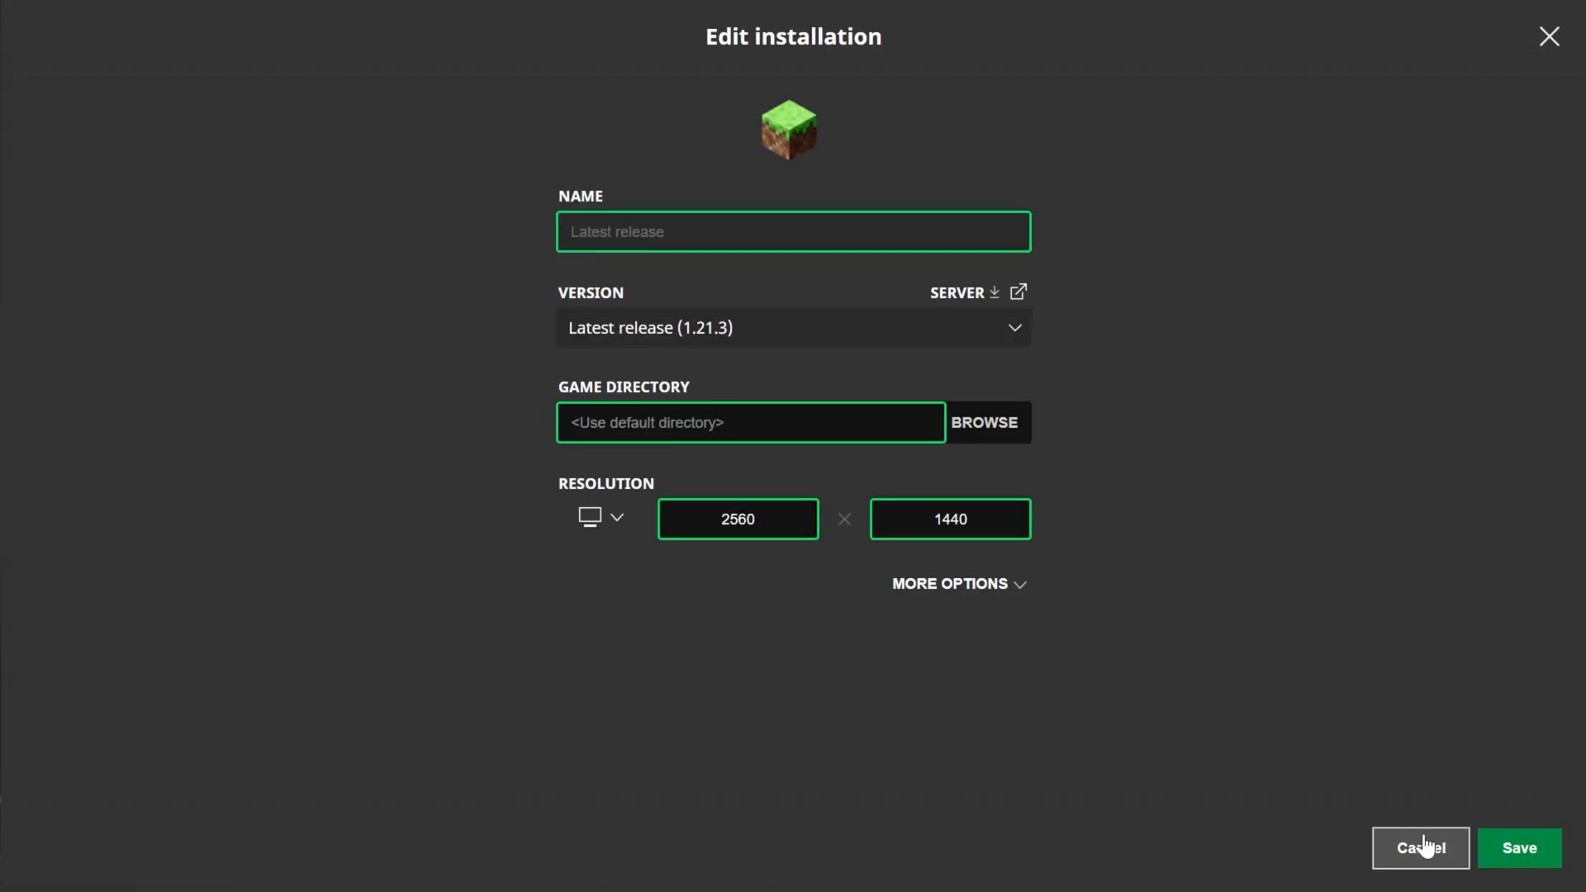
click(1419, 847)
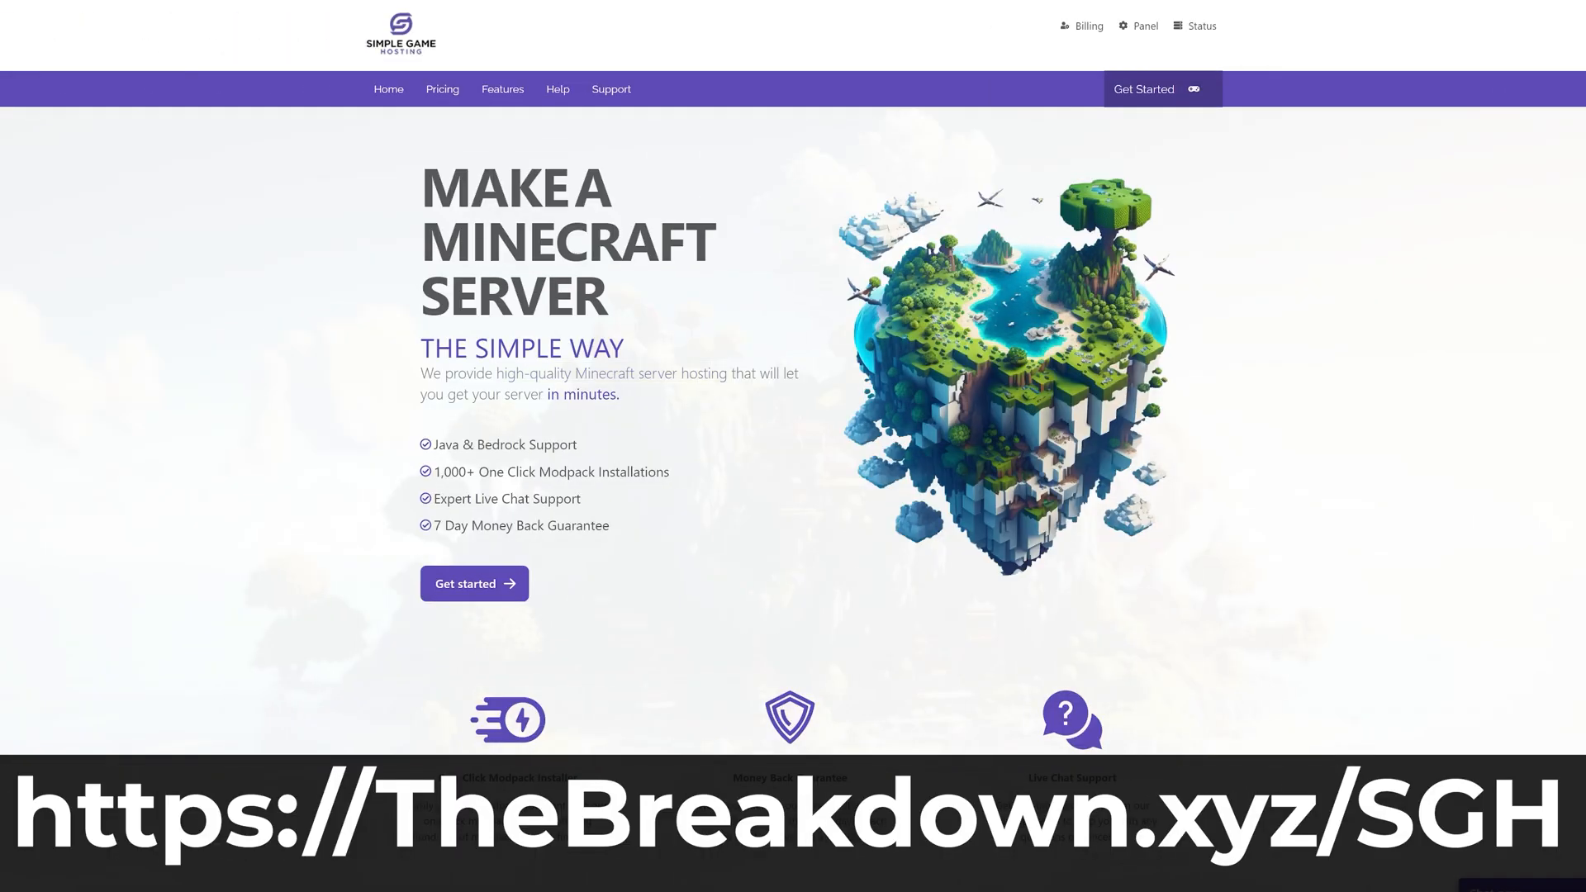
- From the Minecraft 1.21.3 title screen, reach Video Settings through Options
scroll(down, 3)
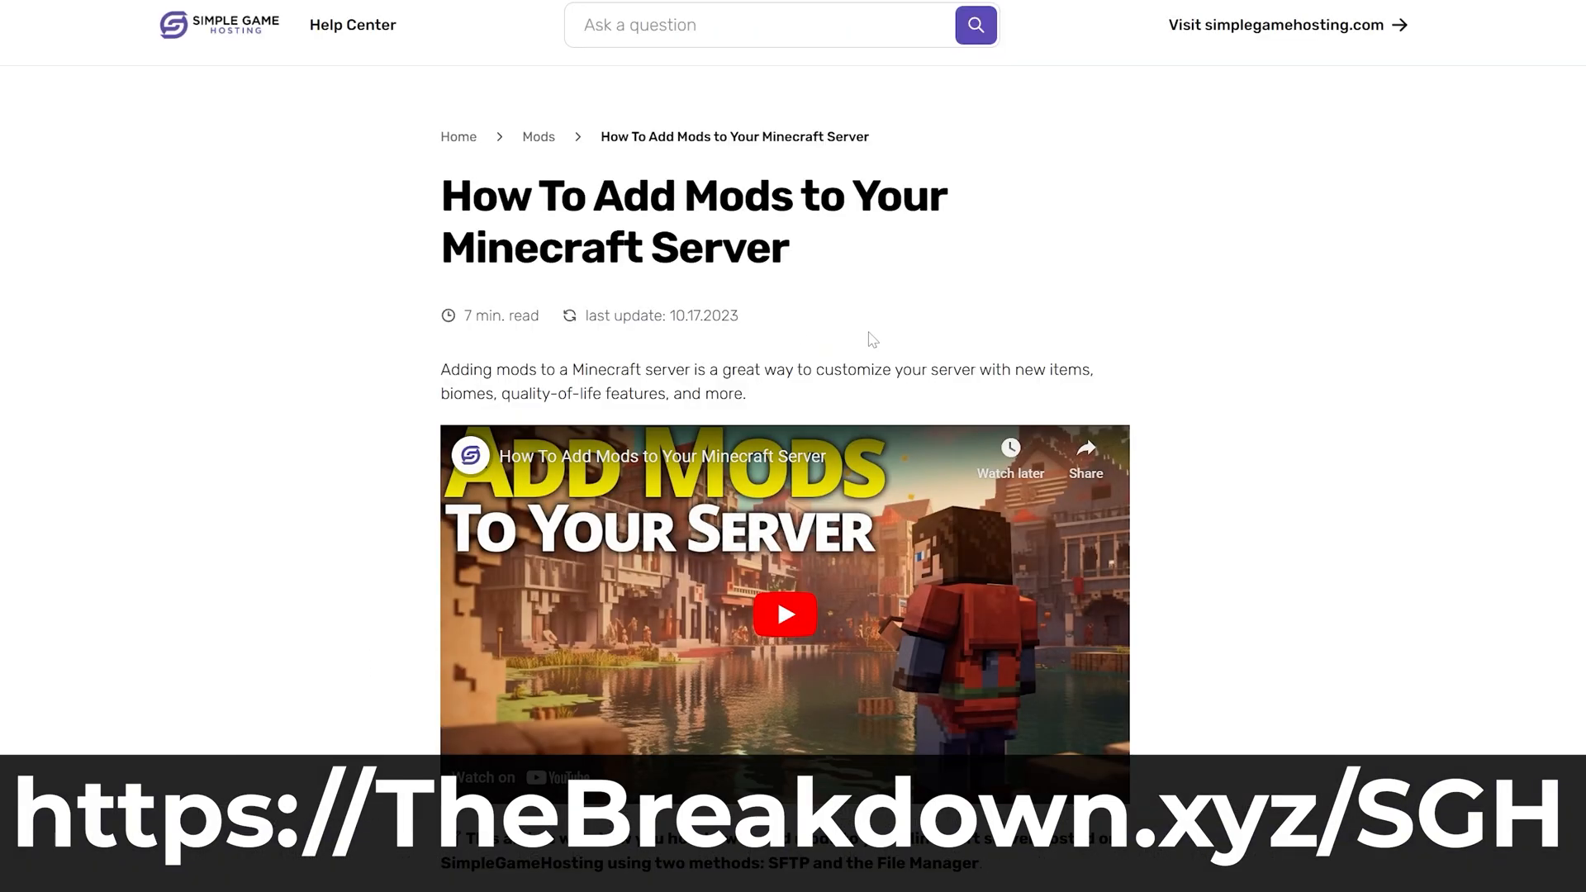
scroll(down, 3)
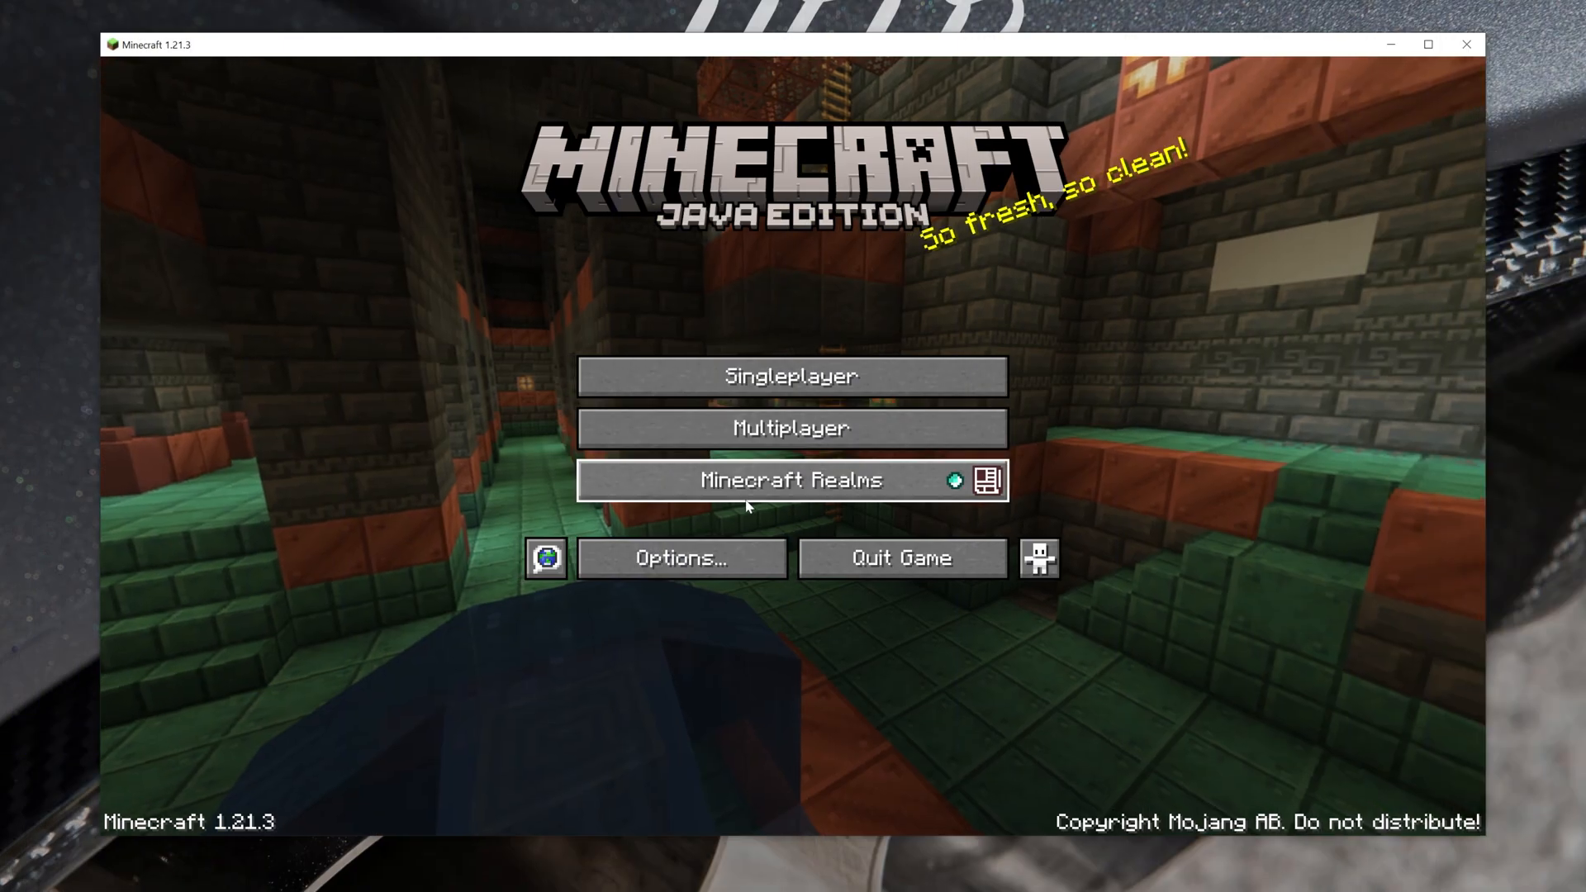
click(680, 557)
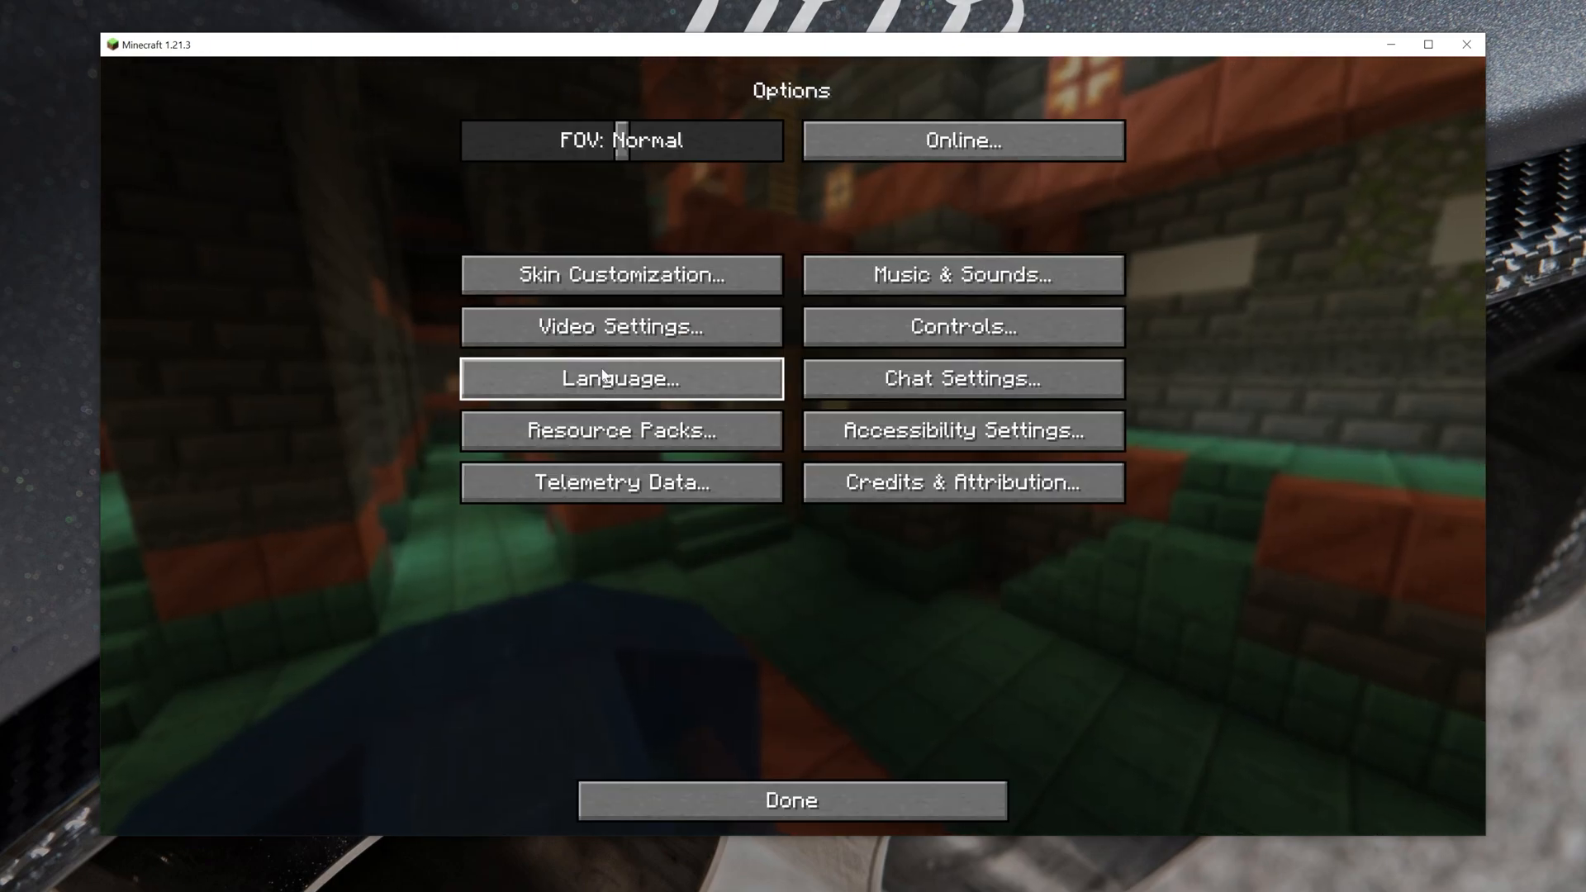
click(619, 325)
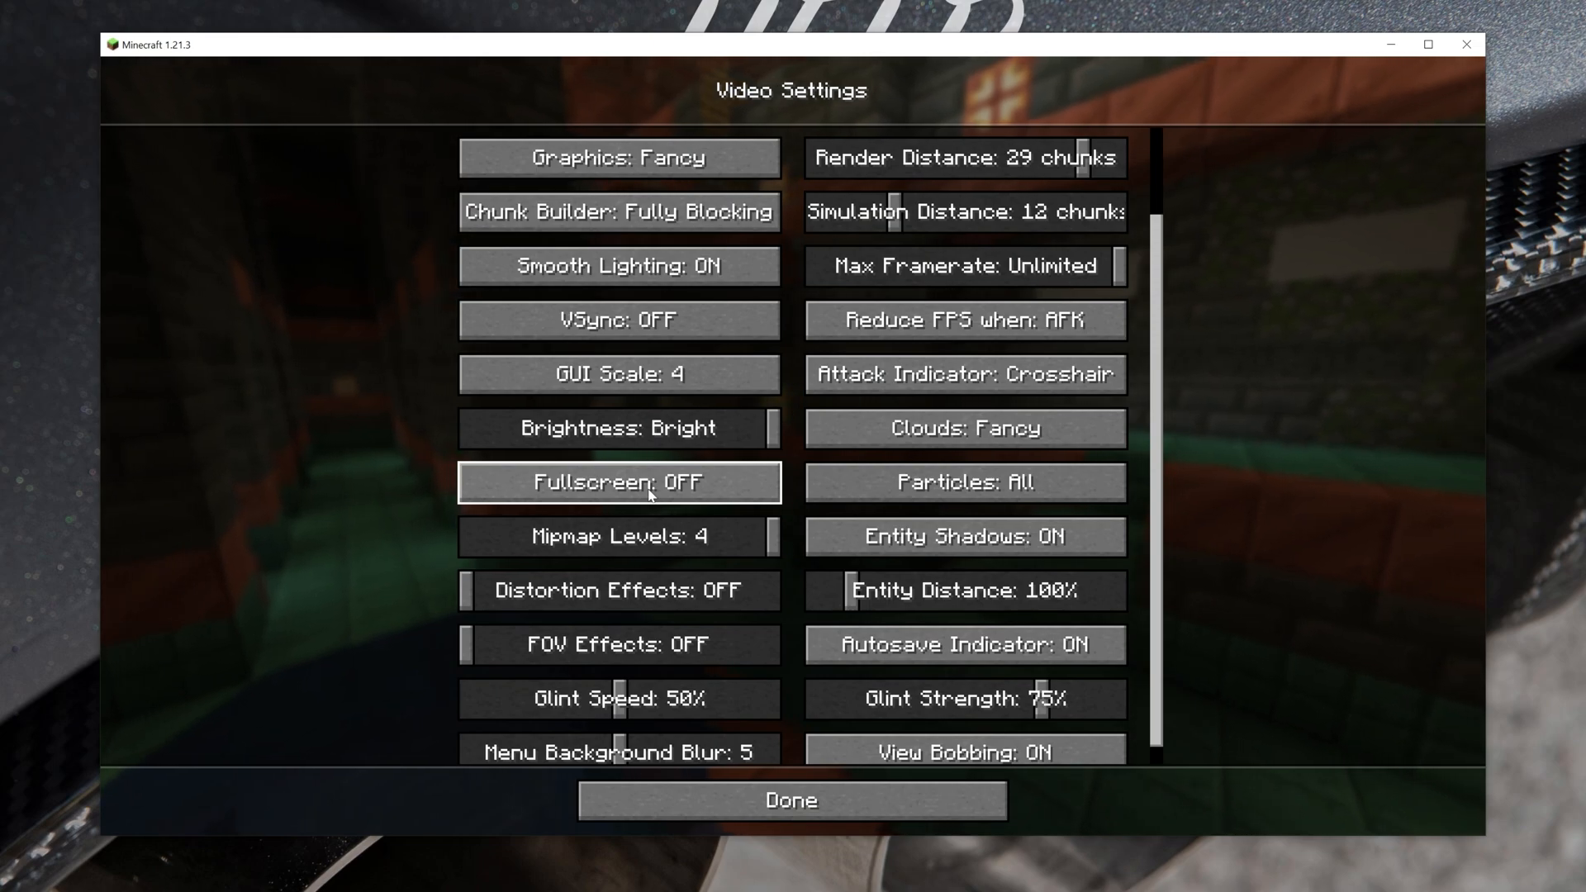
- Turn Fullscreen ON (3840x2160), apply with Done, and reopen Video Settings to verify
click(617, 483)
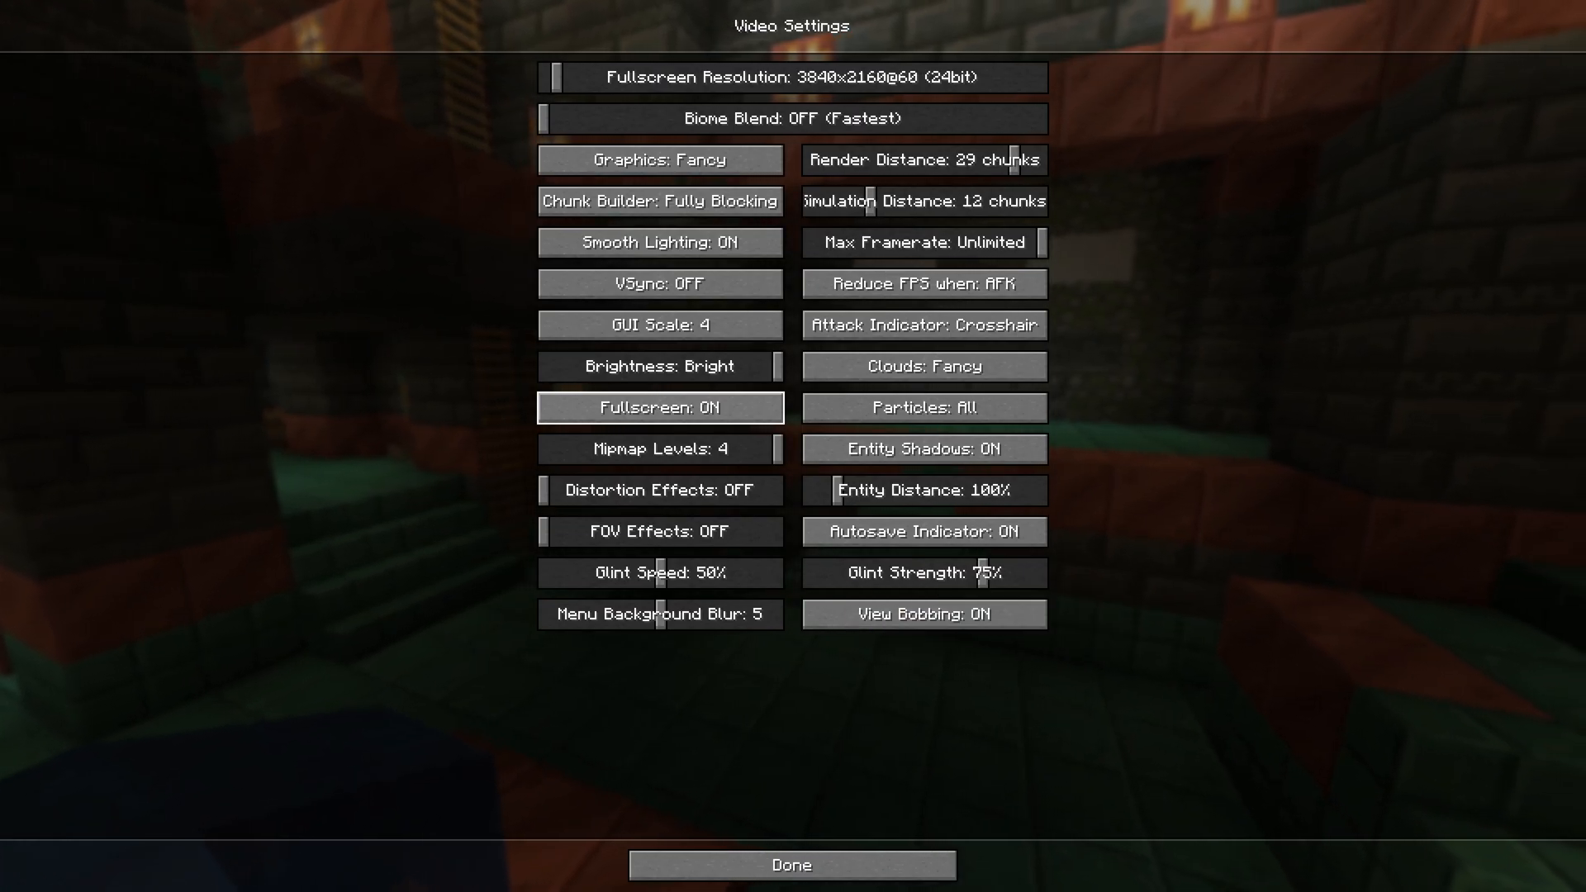
click(791, 863)
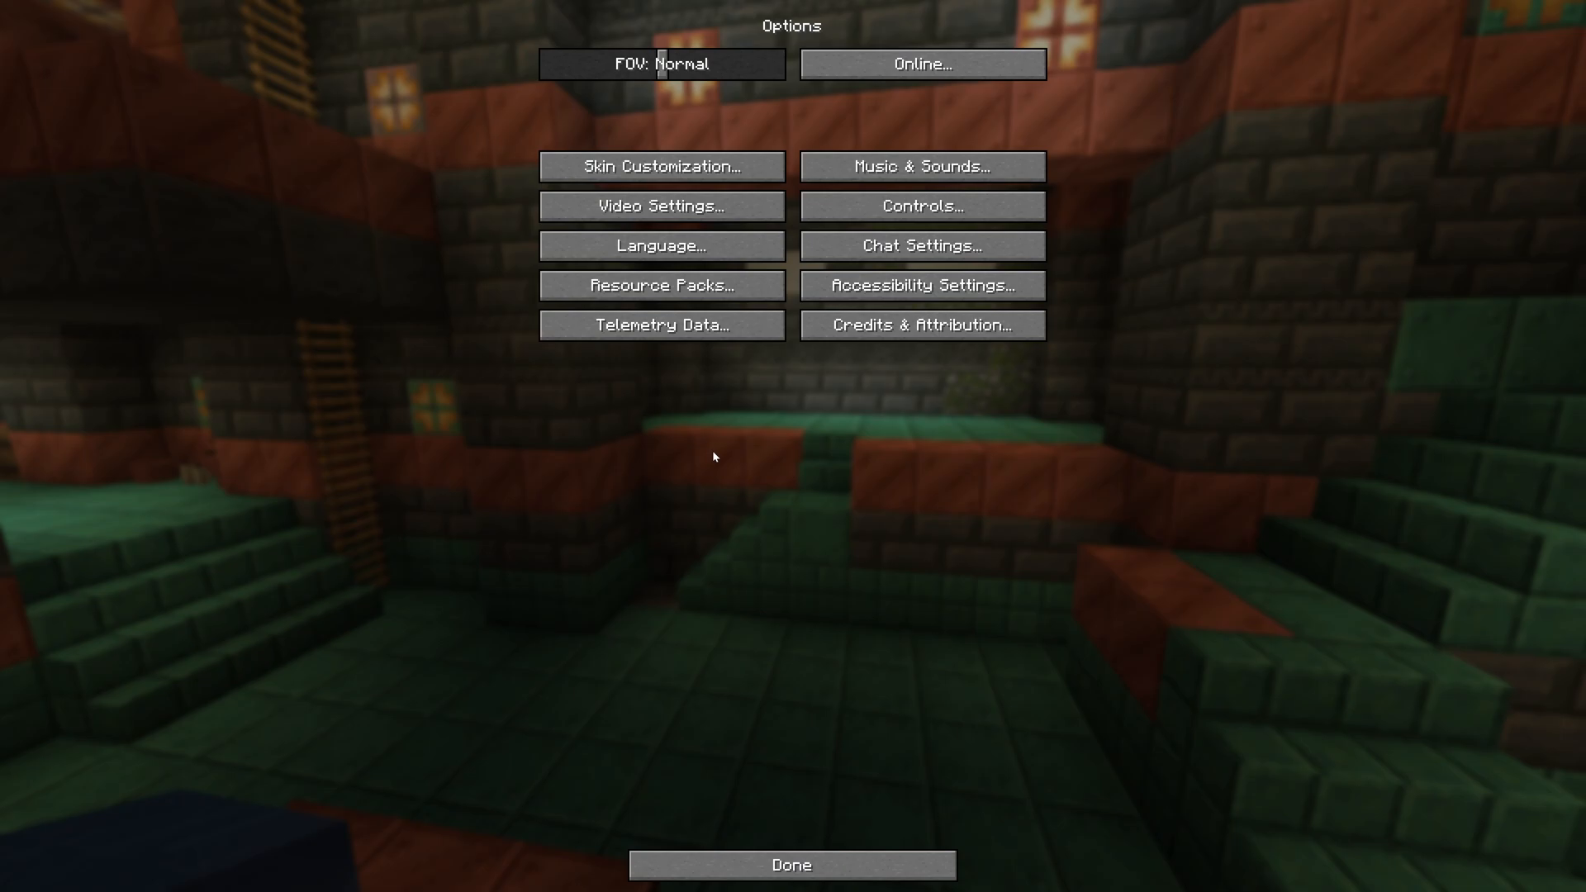
click(659, 206)
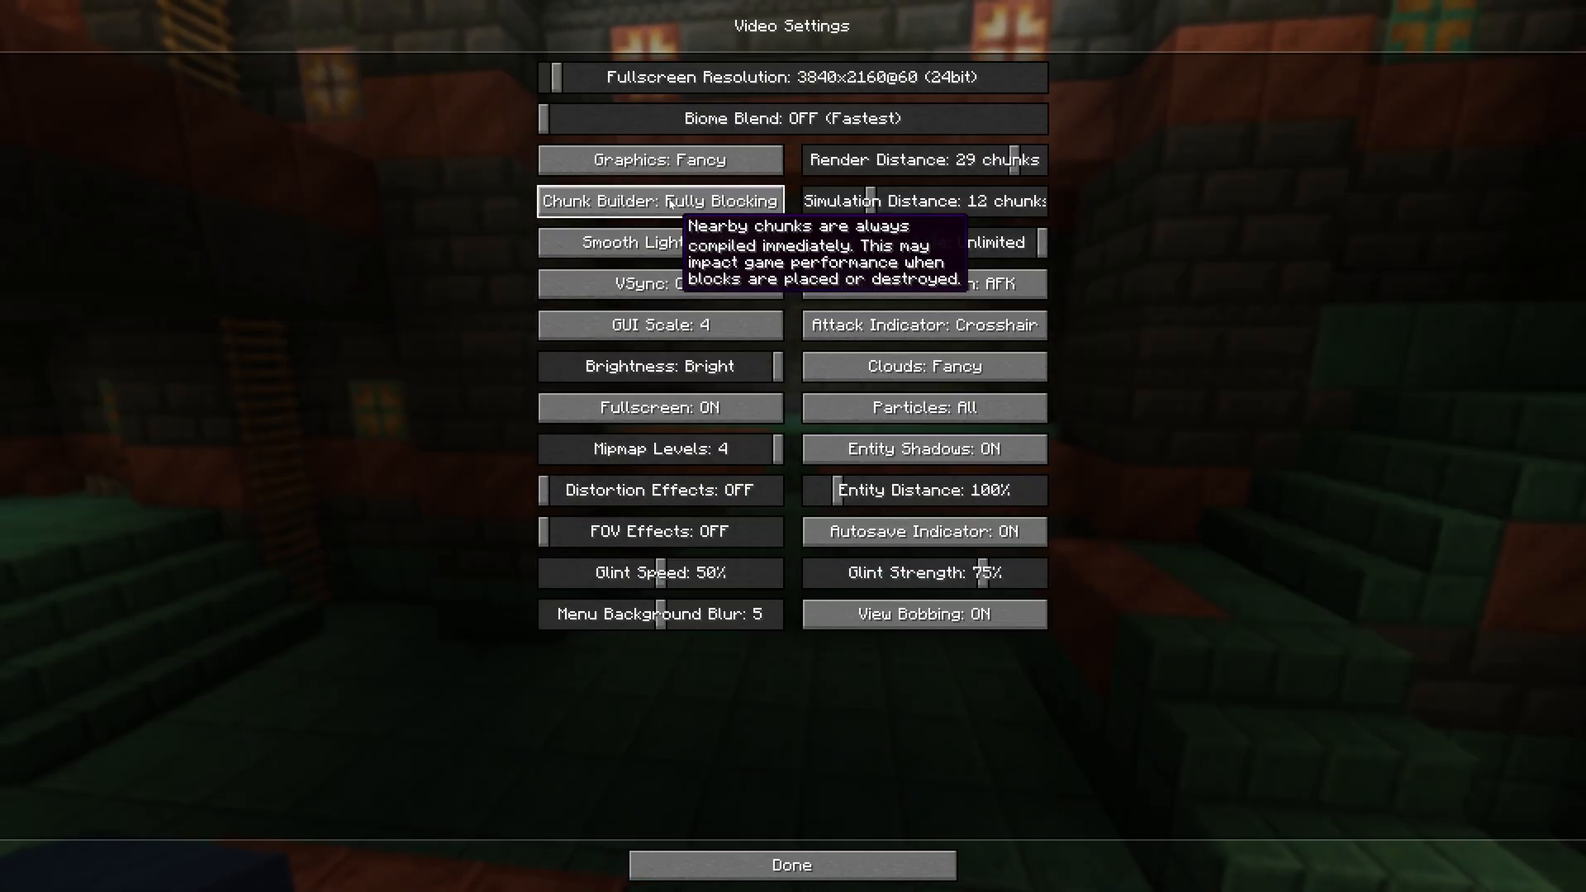
mouse_move(330, 456)
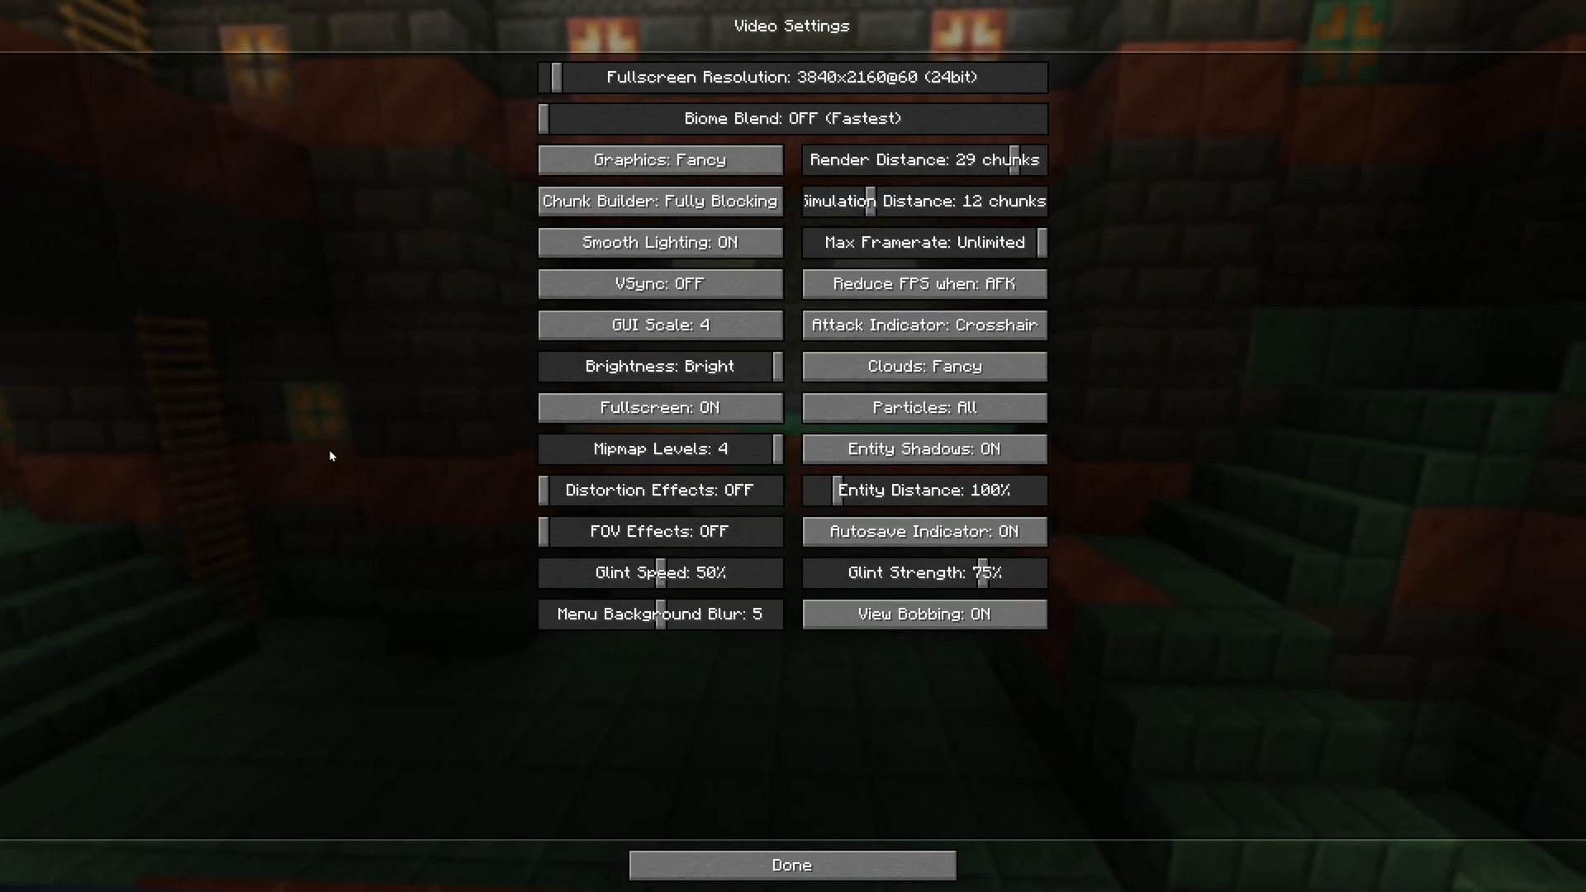